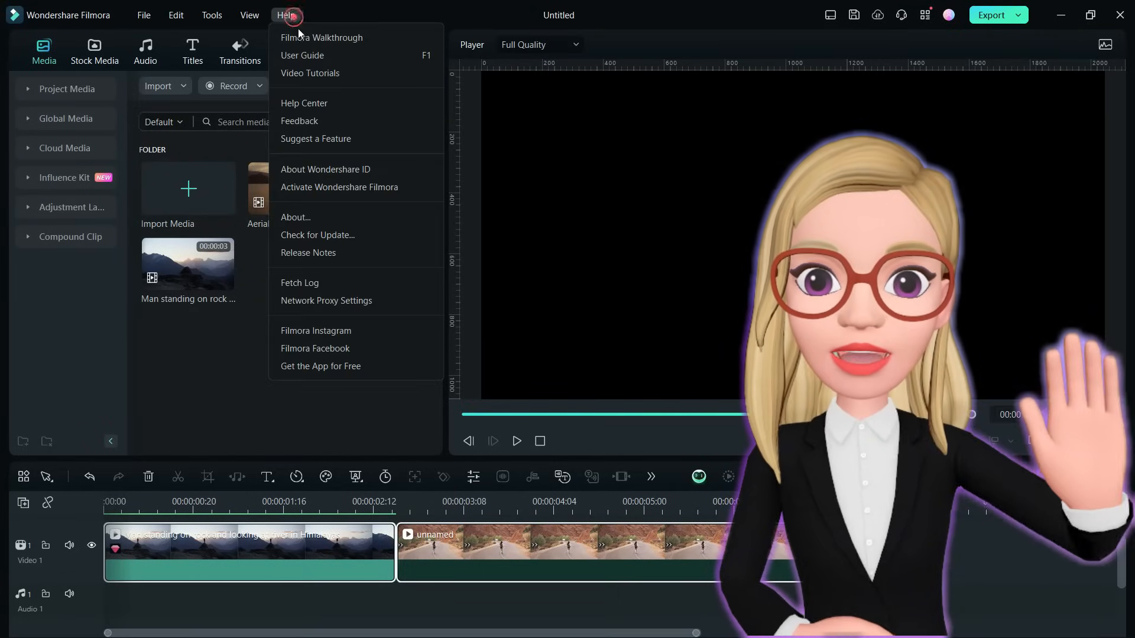
Run Check for Update from the Help menu to show the Live Update window.
left_click(317, 234)
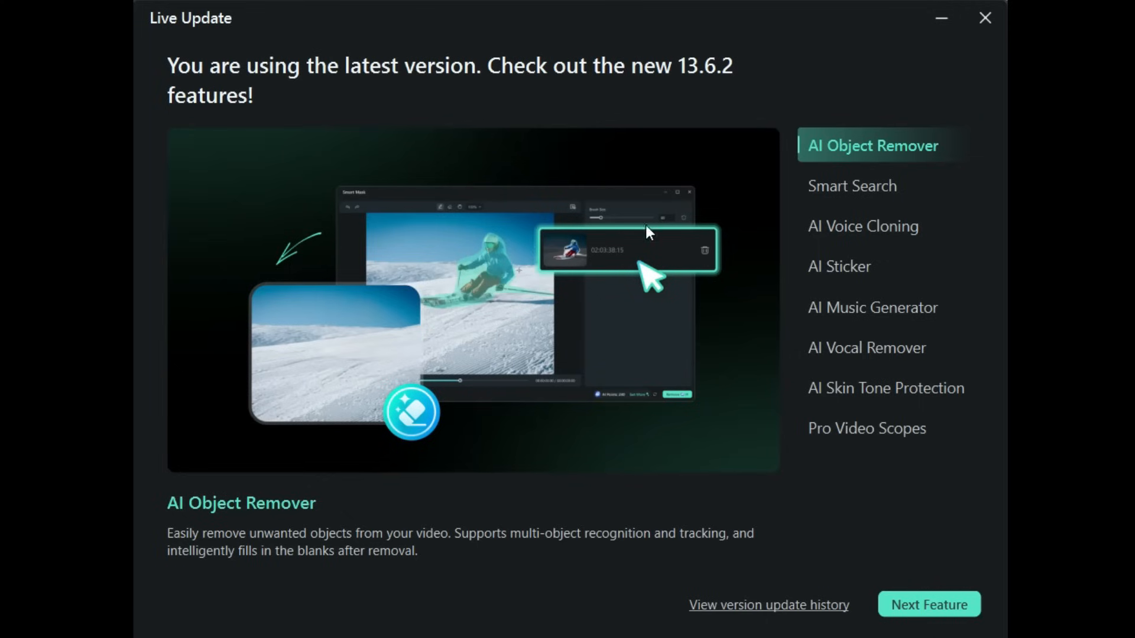
Browse the Smart Search (searching 'Clouds') and AI Voice Cloning features, then dismiss the update window.
left_click(852, 186)
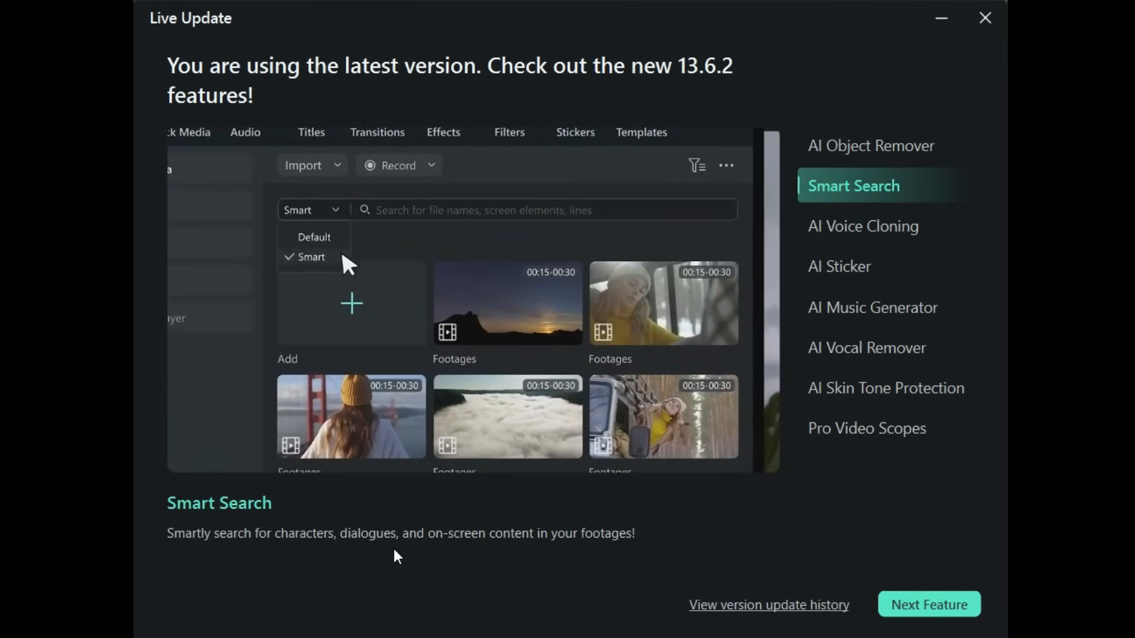
left_click(543, 210)
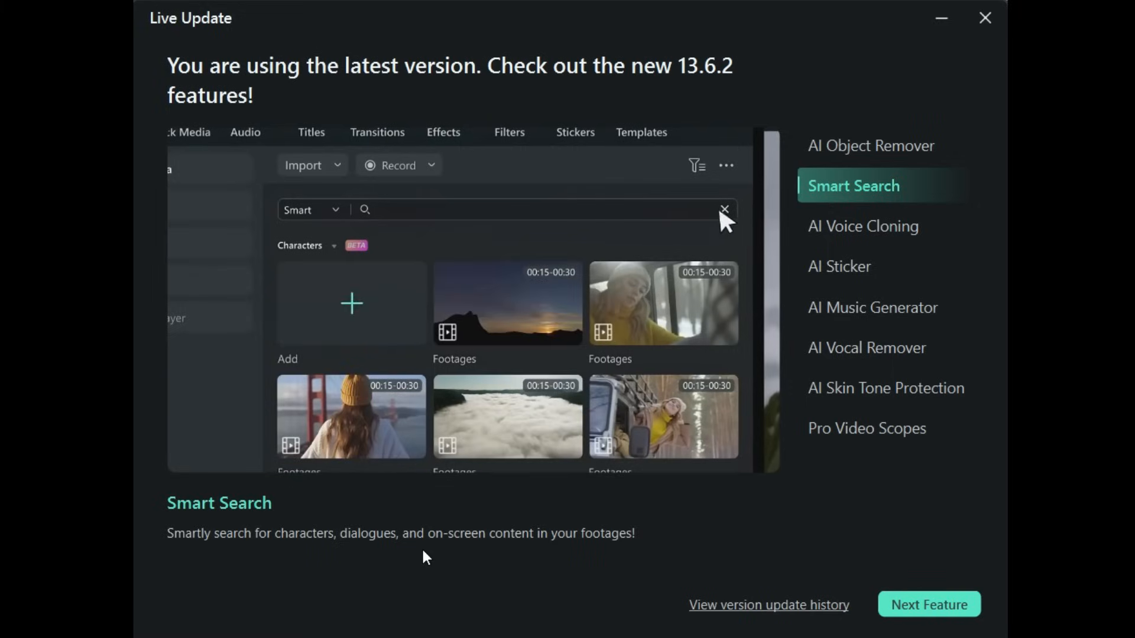
type("Clouds")
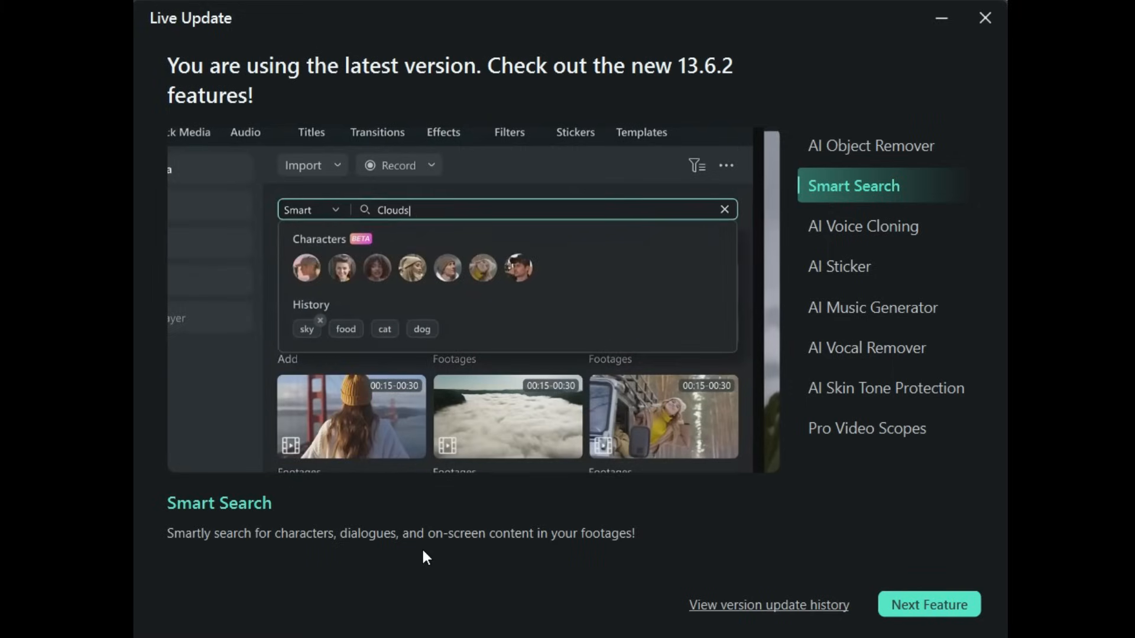
left_click(872, 226)
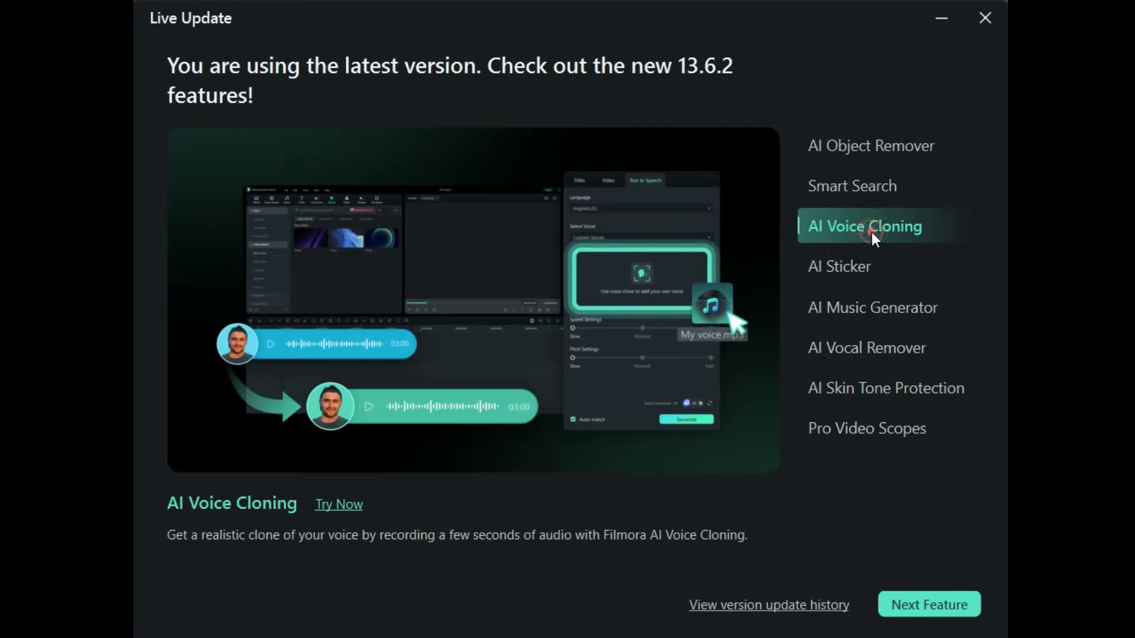
mouse_move(356, 571)
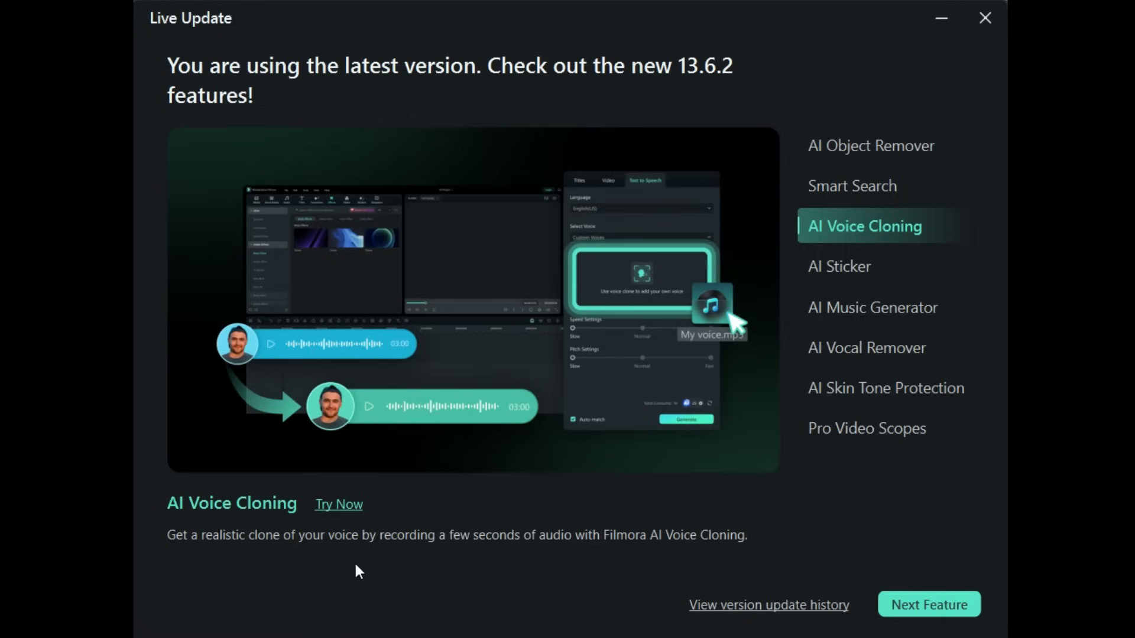
mouse_move(424, 568)
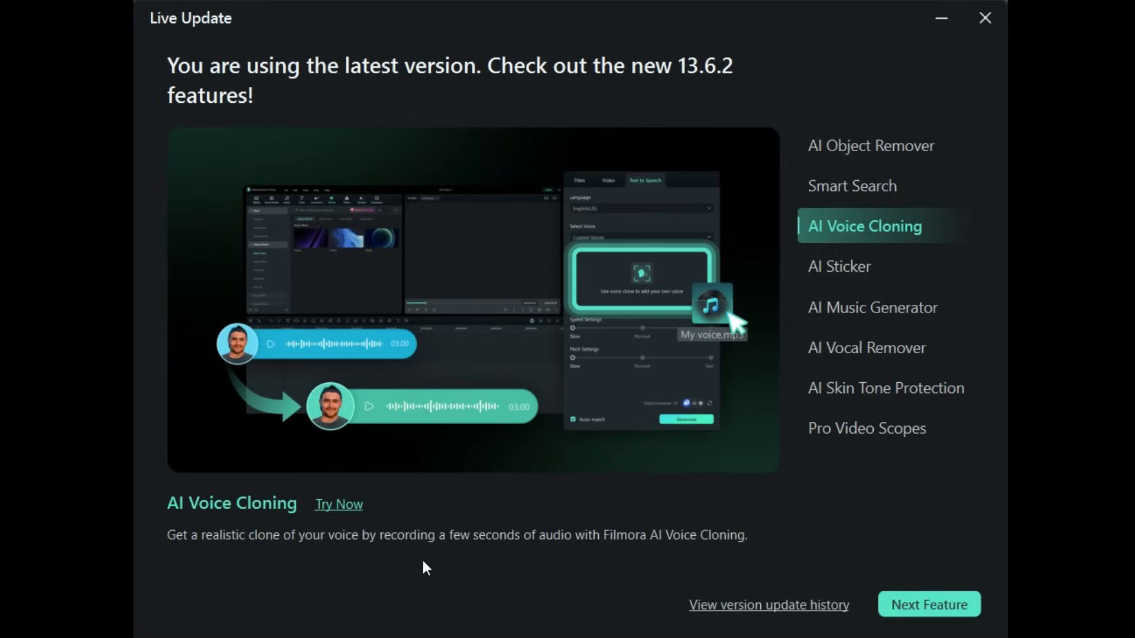
mouse_move(643, 559)
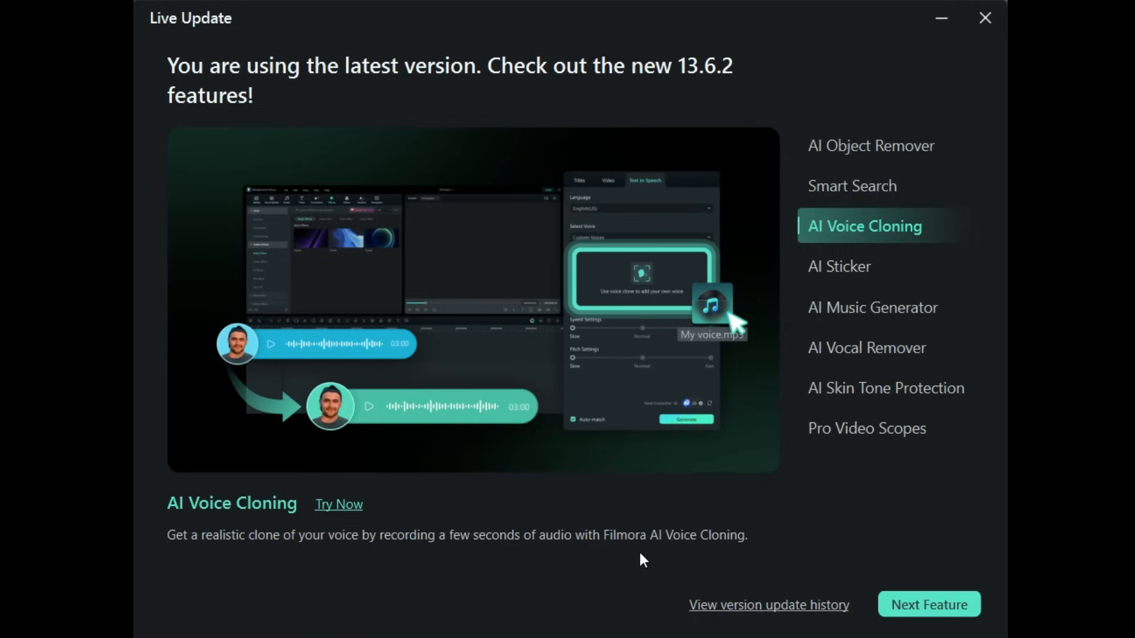
left_click(983, 17)
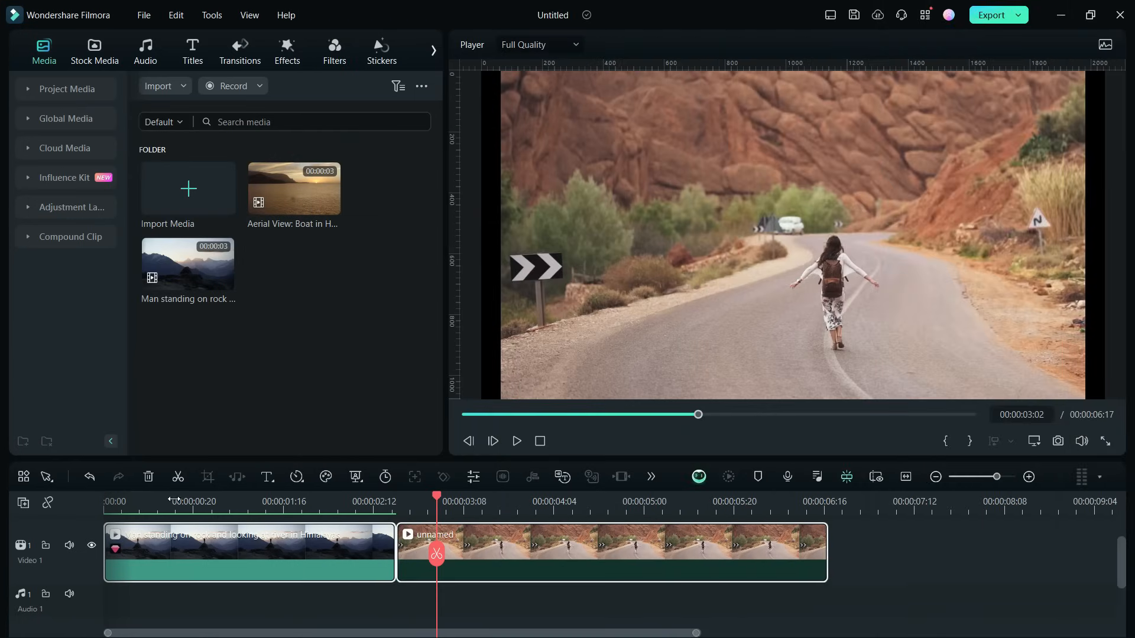
Launch AI Object Remover on the first timeline clip of the man on the rock.
left_click(516, 441)
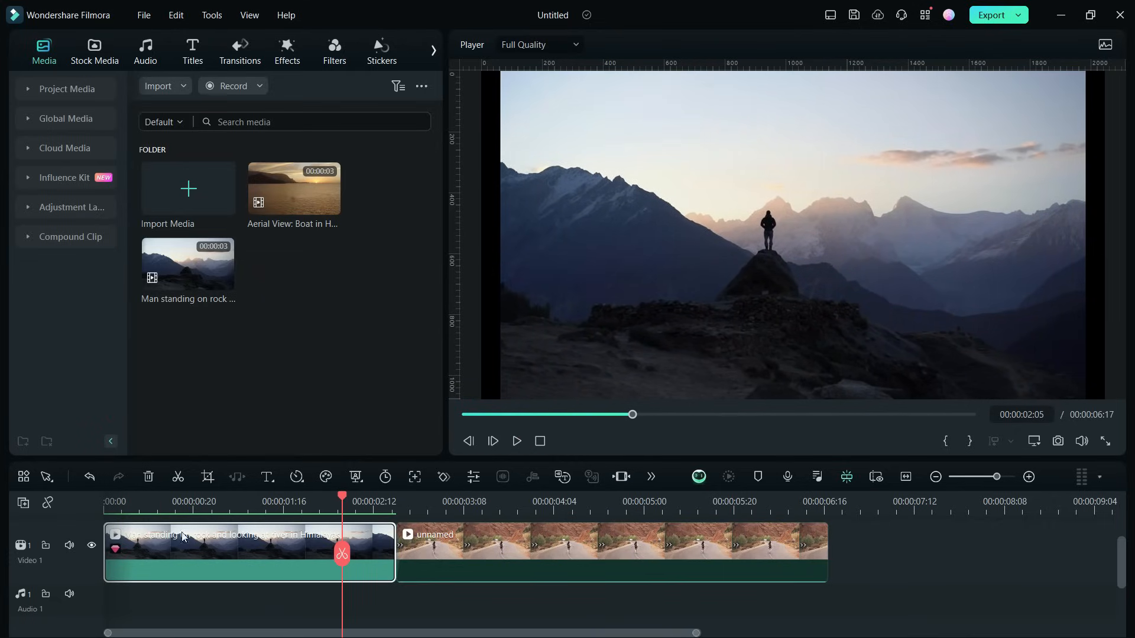
left_click(650, 476)
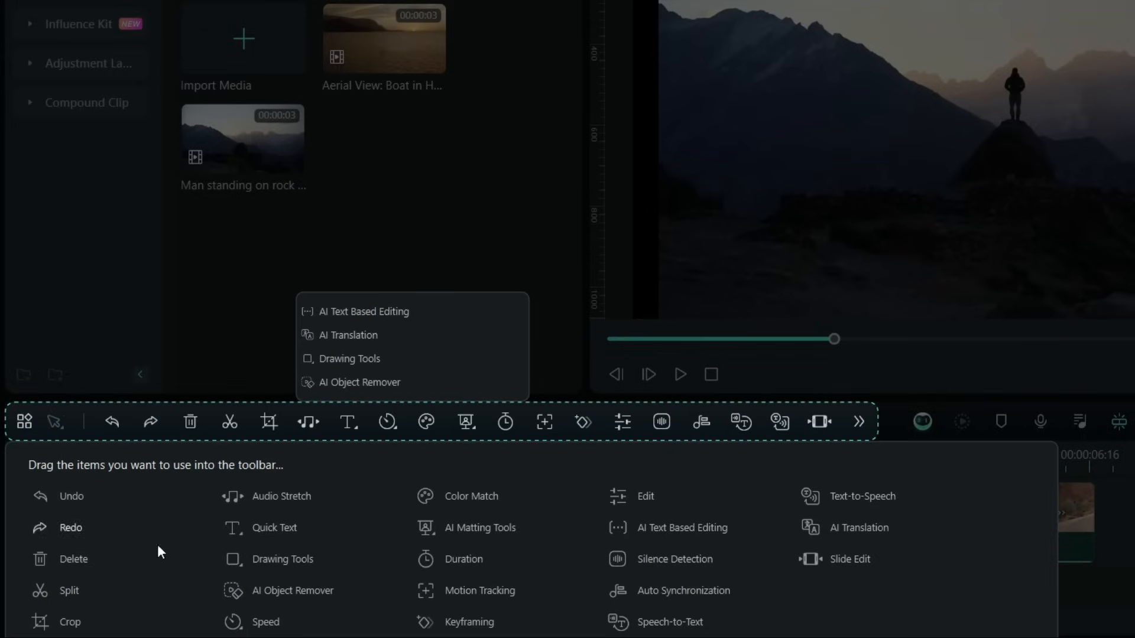
mouse_move(313, 596)
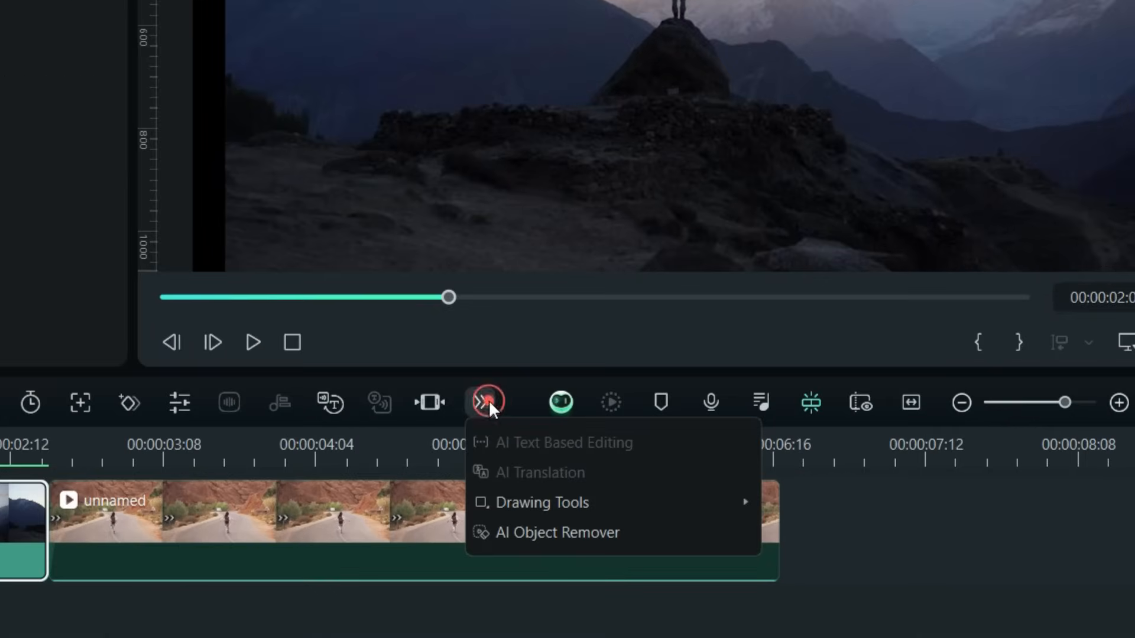
left_click(559, 533)
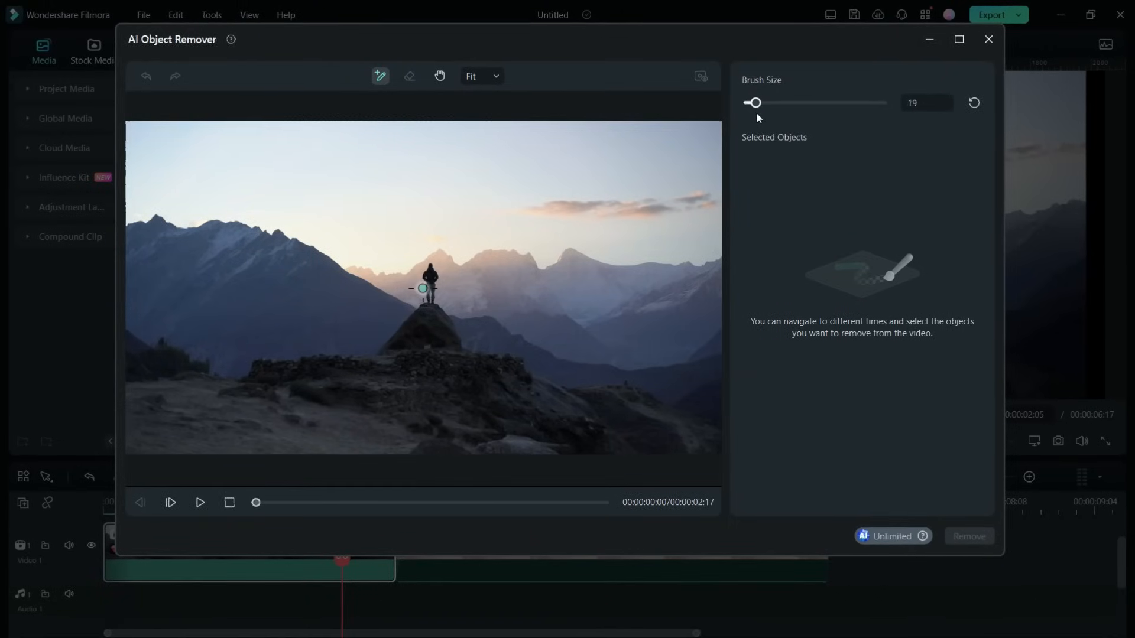
Zoom the preview to 200% and mark the man on the rock with the smart brush.
left_click(476, 75)
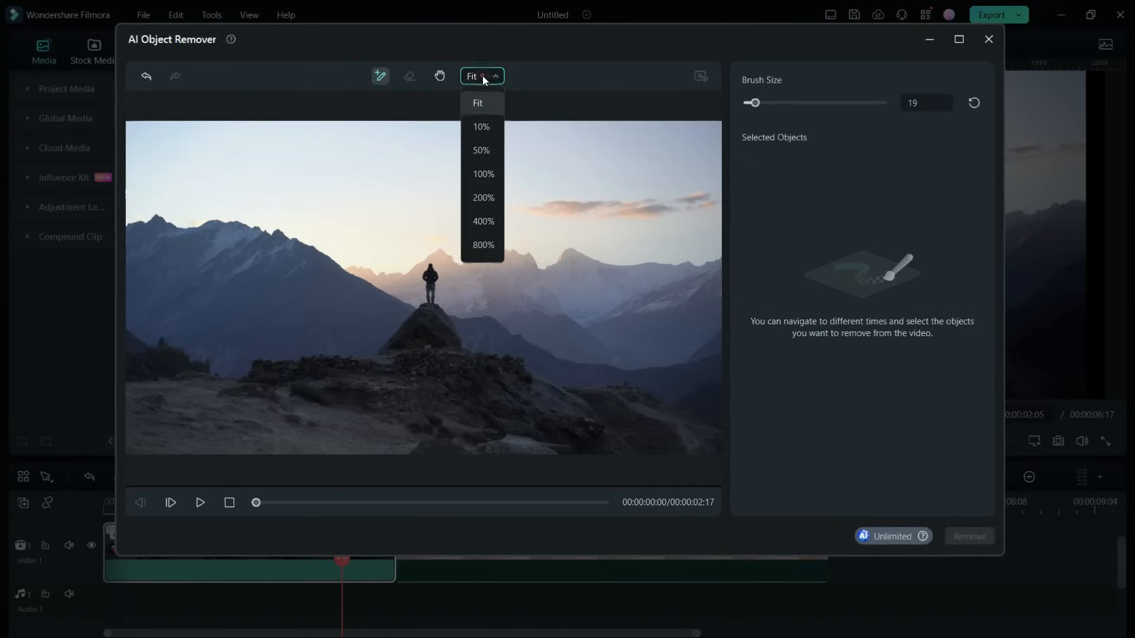
left_click(483, 198)
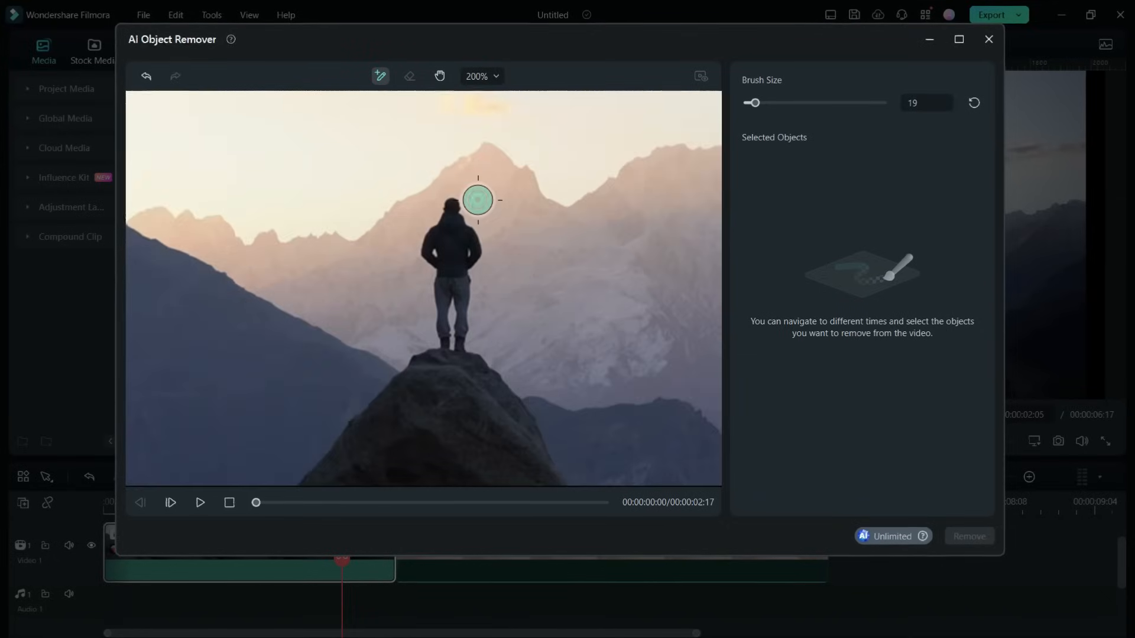
mouse_move(452, 230)
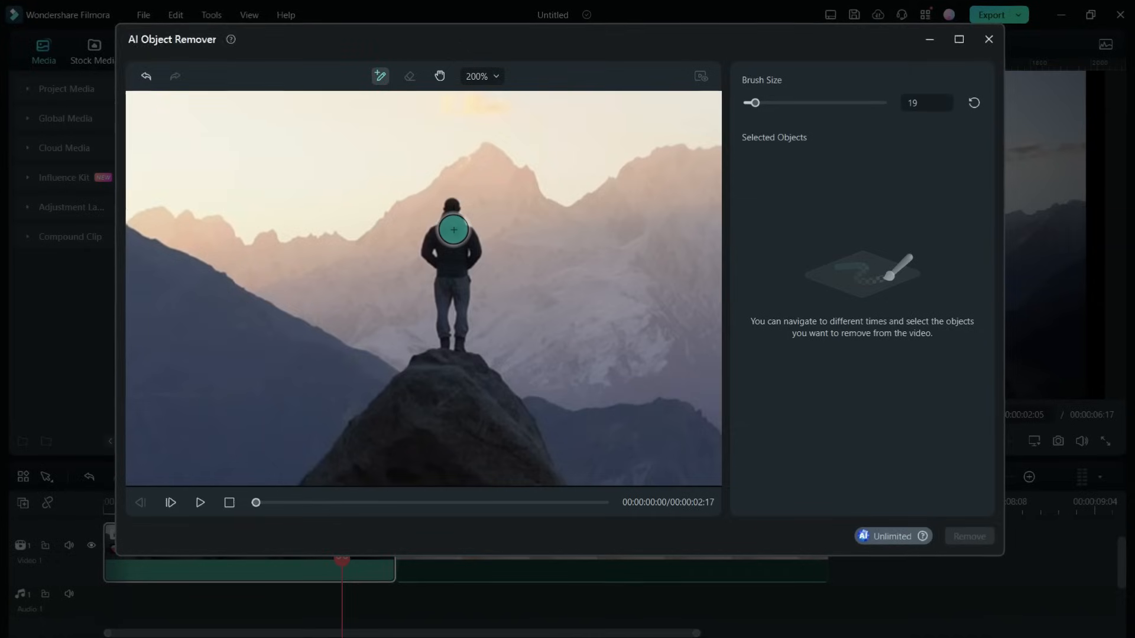
left_click(453, 231)
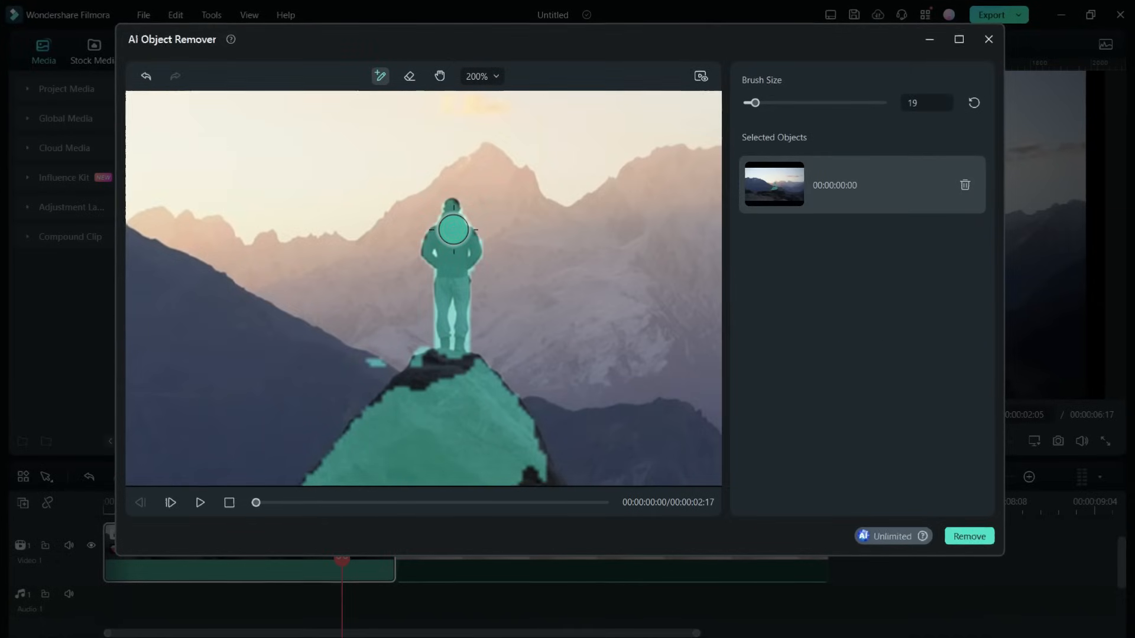
Pan the magnified view and erase the rock from the mask so only the man remains.
left_click(439, 75)
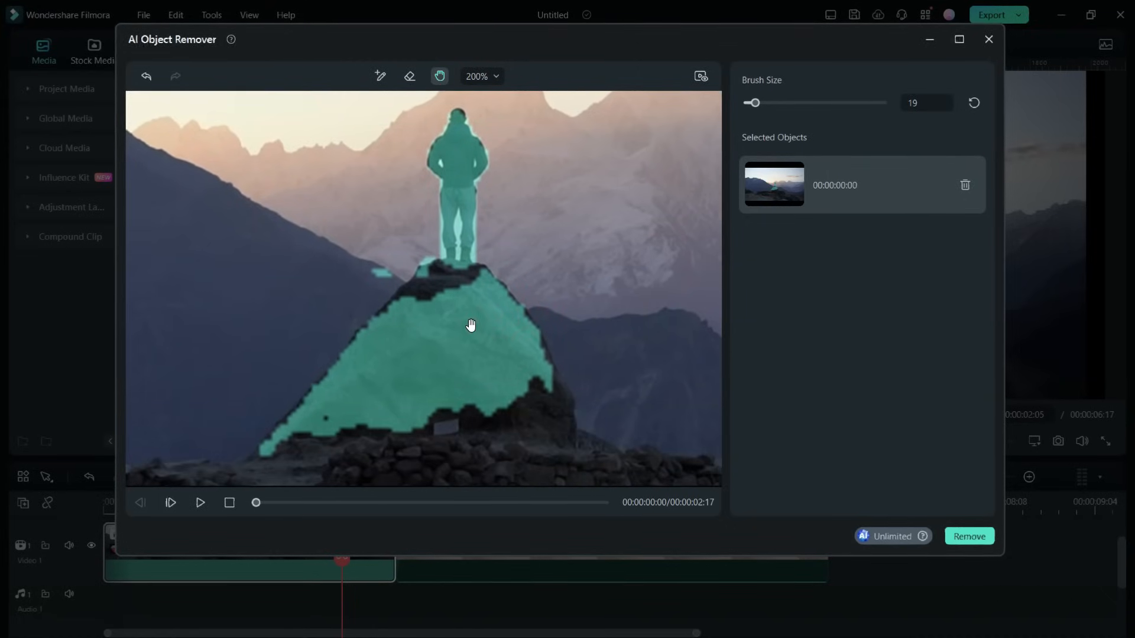
left_click(410, 76)
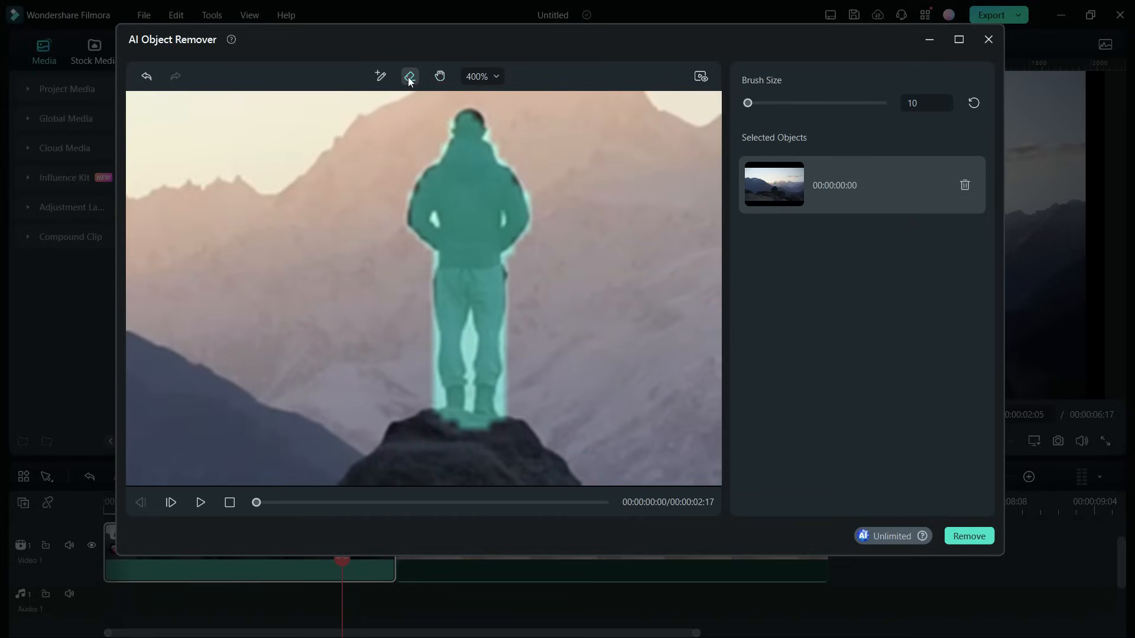
left_click(409, 75)
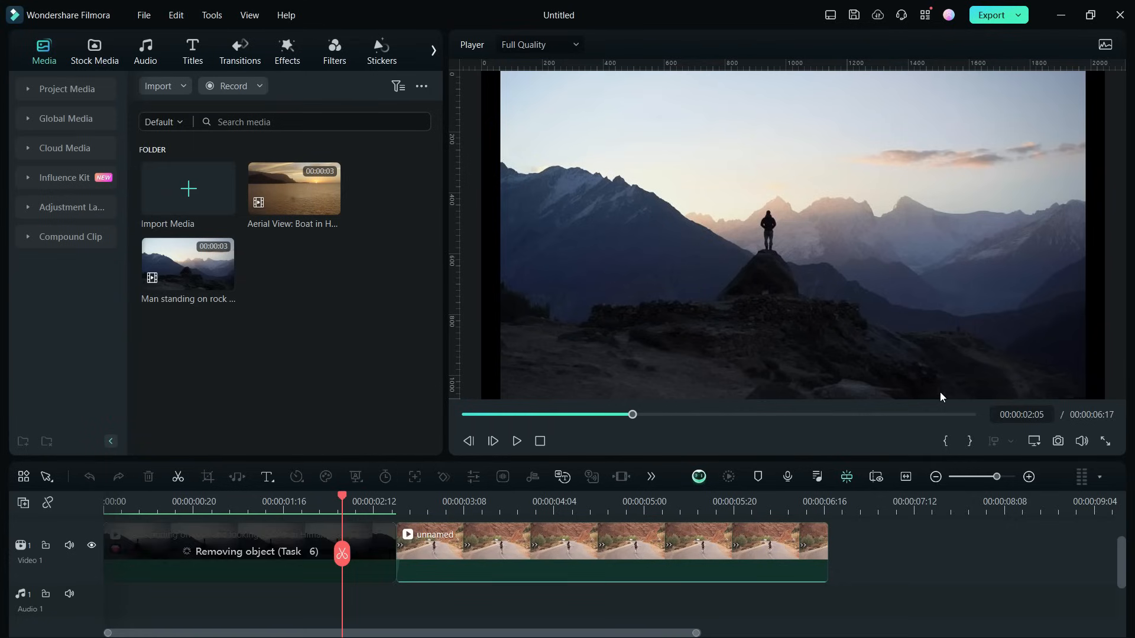
mouse_move(214, 566)
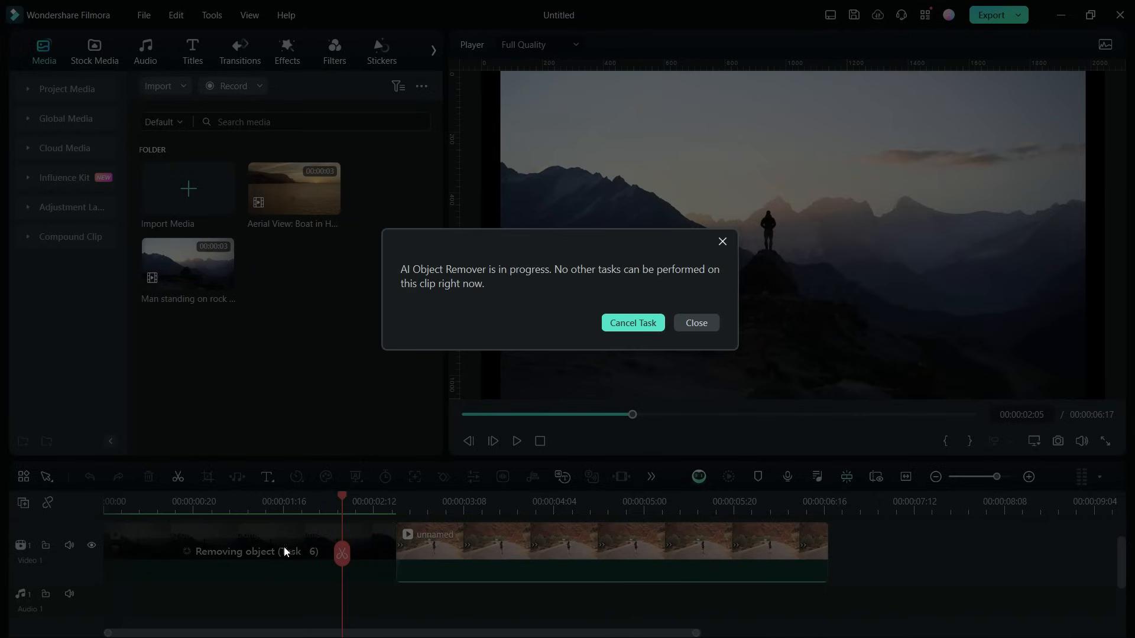
Dismiss the in-progress warning and play back the rock clip showing the empty peak.
left_click(693, 322)
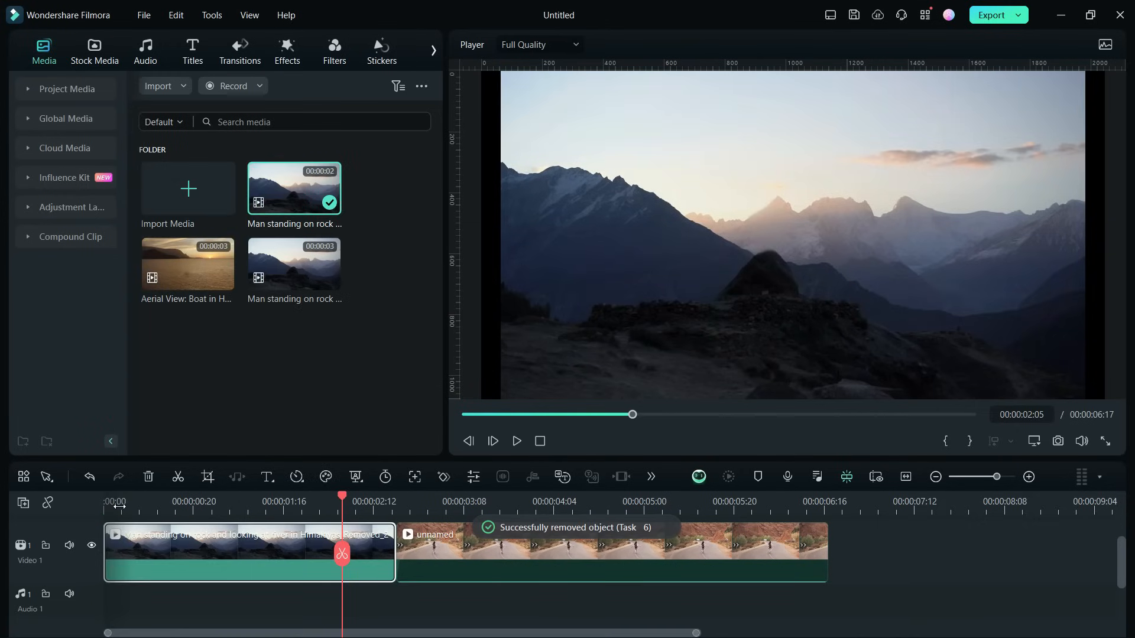
left_click(516, 441)
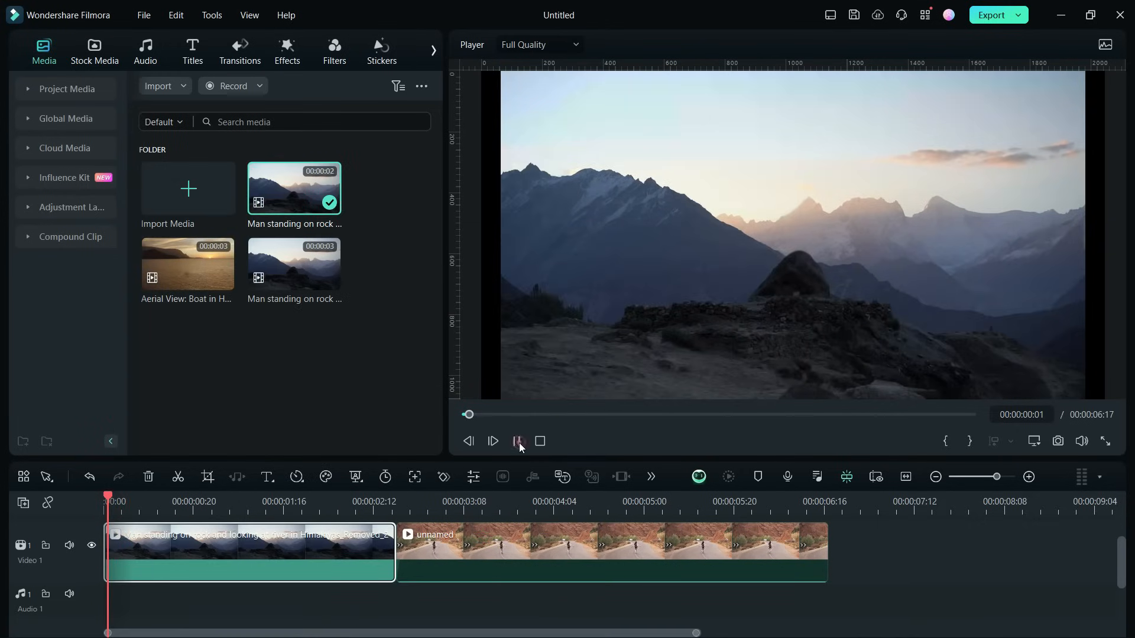
left_click(493, 441)
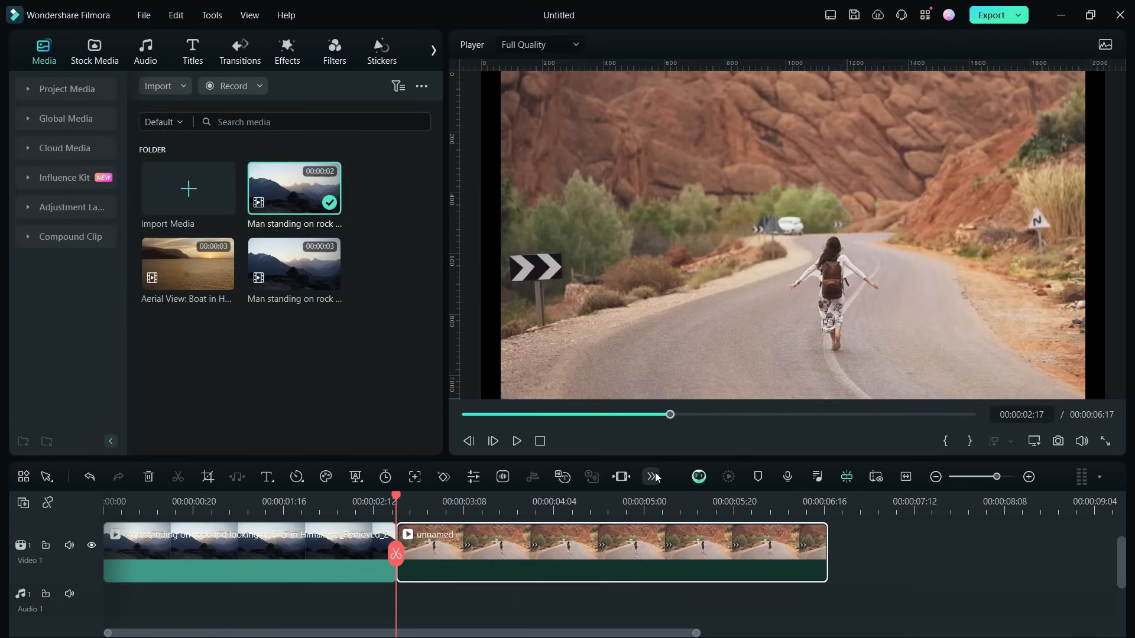
mouse_move(665, 559)
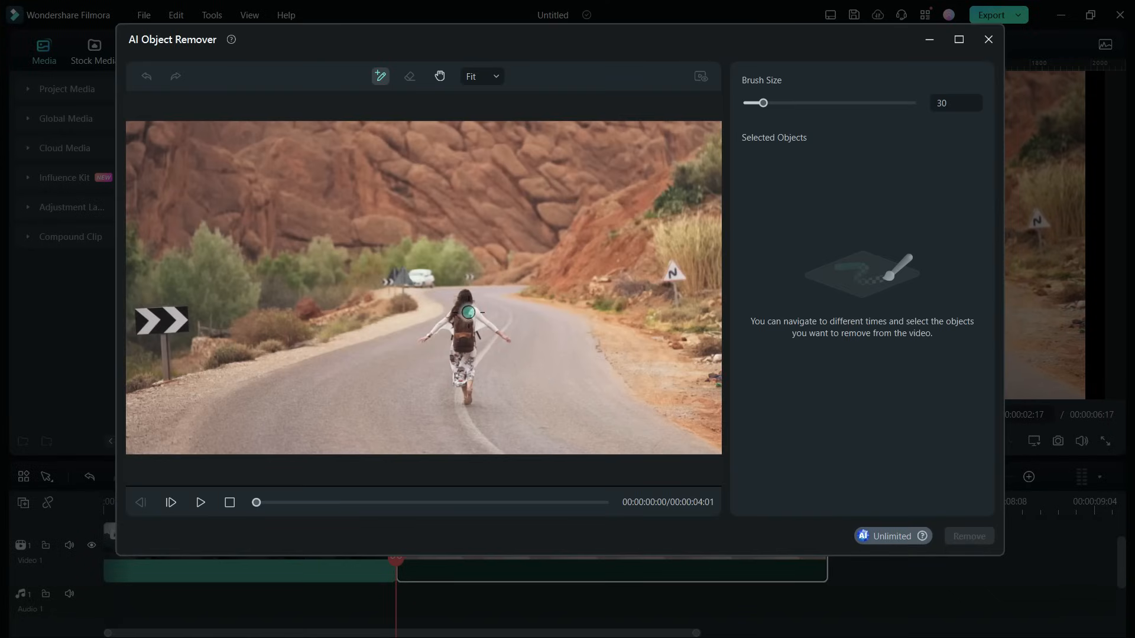
Mark the walking girl and chevron sign in the road clip and remove them.
left_click(465, 333)
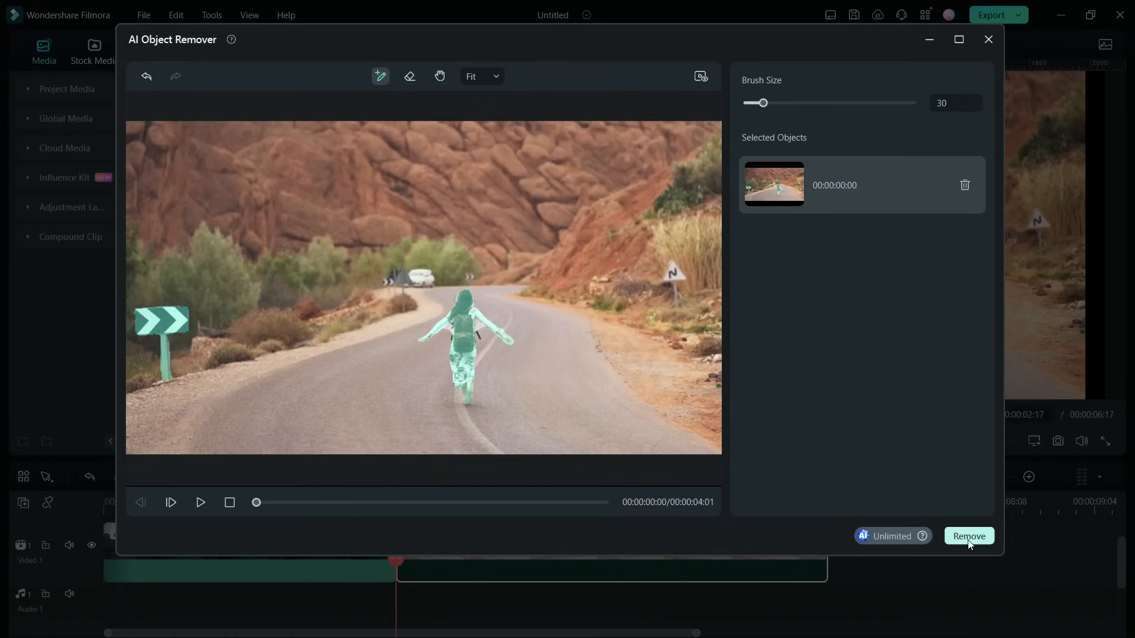
left_click(968, 536)
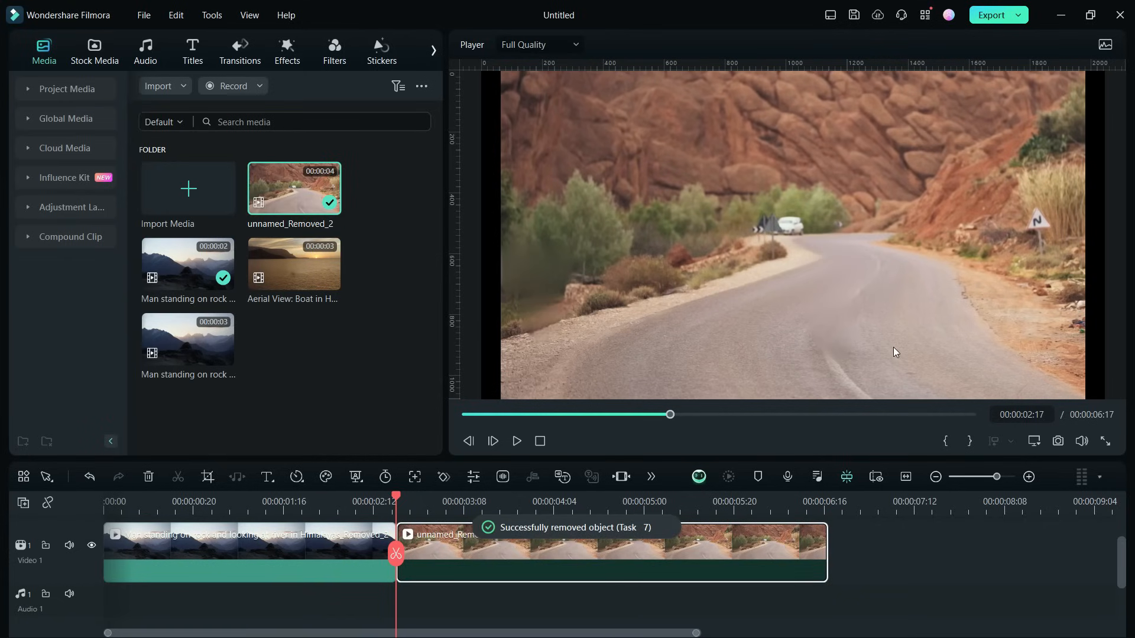
mouse_move(522, 403)
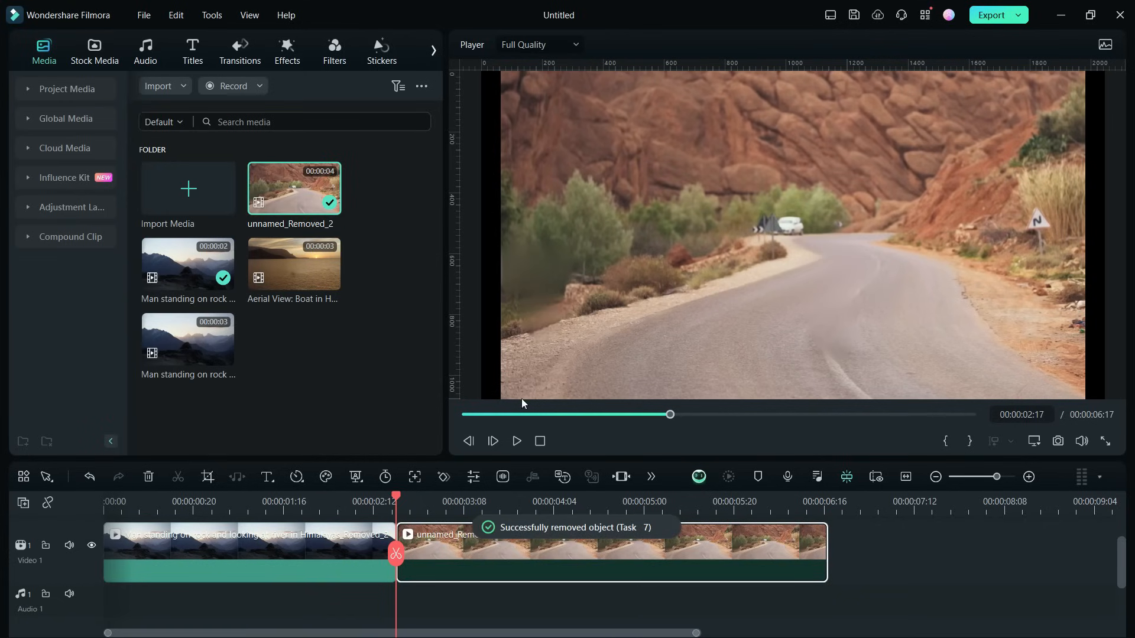
left_click(516, 441)
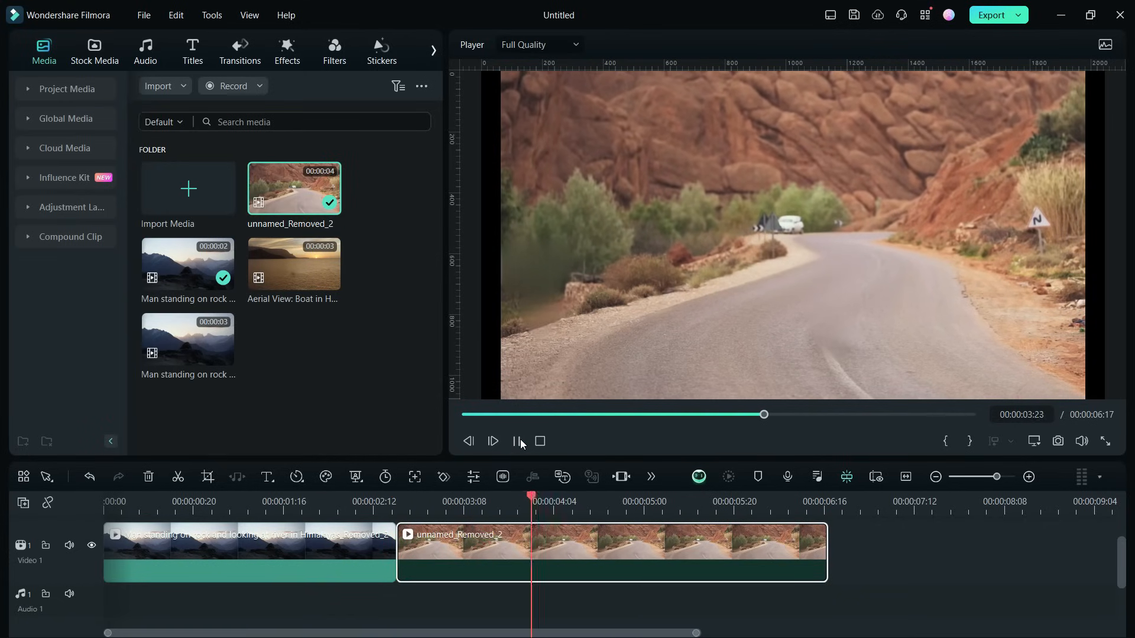
left_click(492, 441)
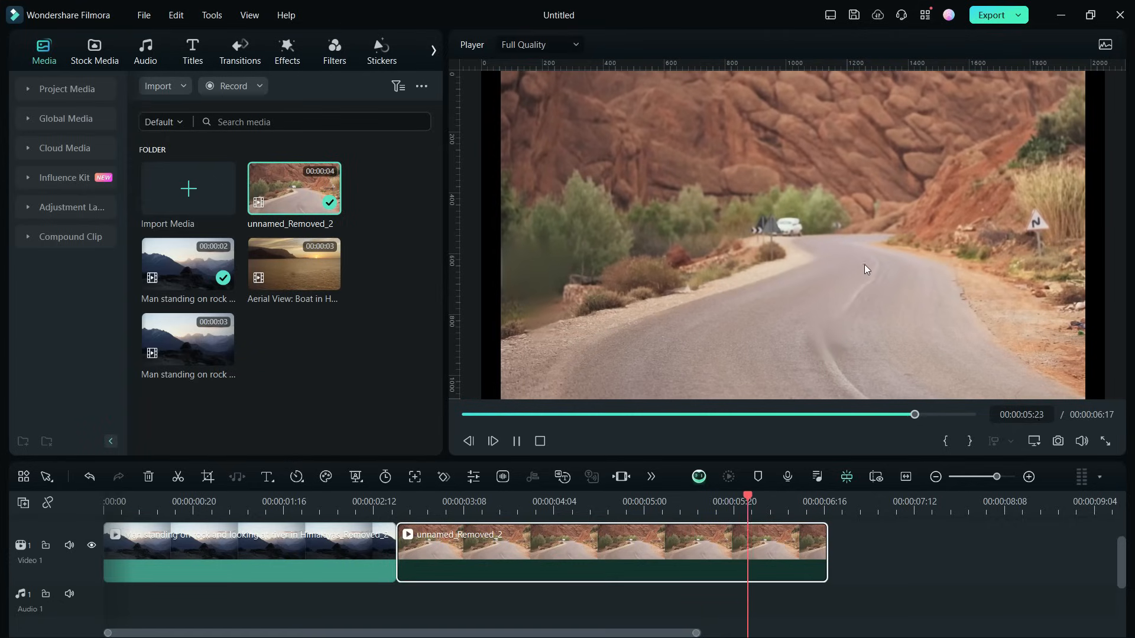